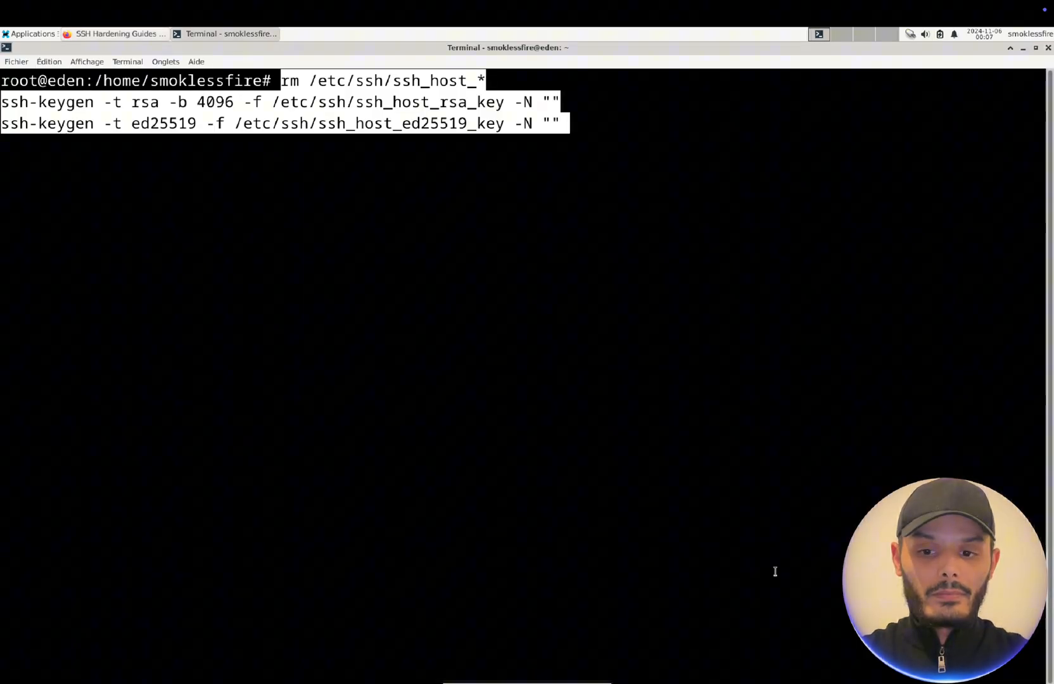
Step: Run the host-key removal and 4096-bit RSA and Ed25519 ssh-keygen commands
key(Return)
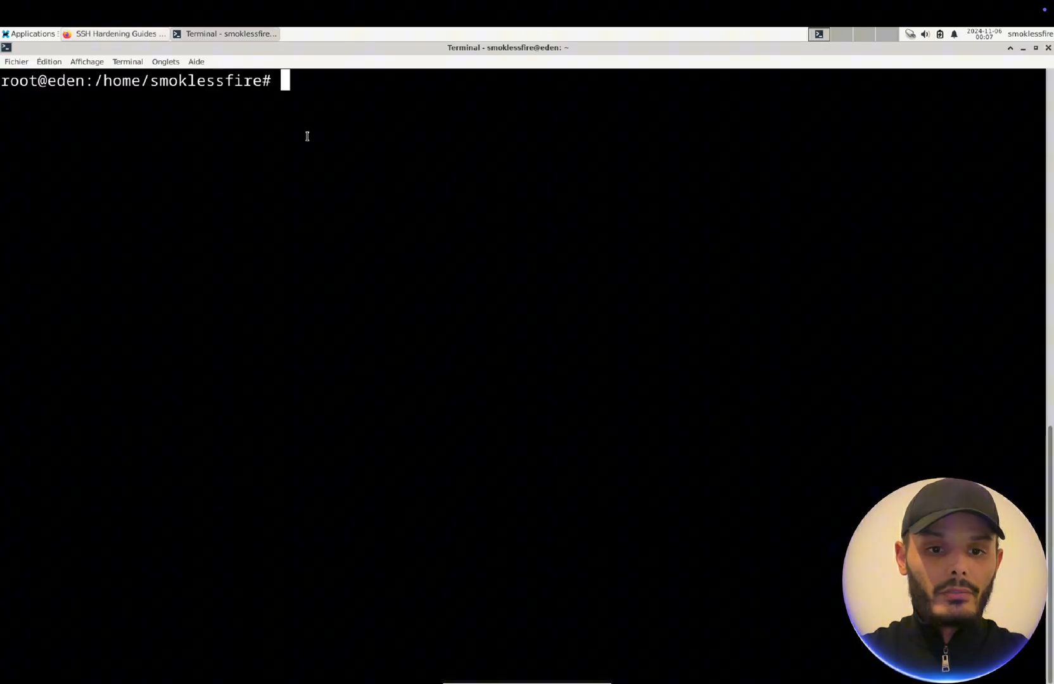
click(114, 34)
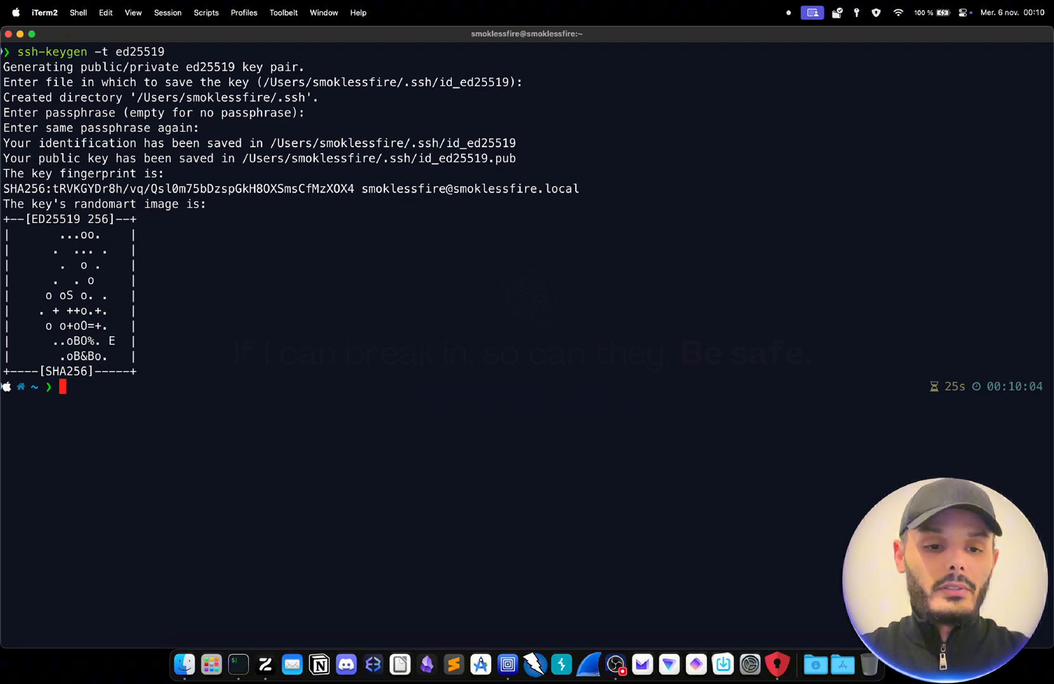
Step: Begin an ssh-copy-id command for the new Ed25519 key in /Users/smoklessfire/.ssh
text(ssh-copy-id -i /Users/smoklessfire/.ssh/e)
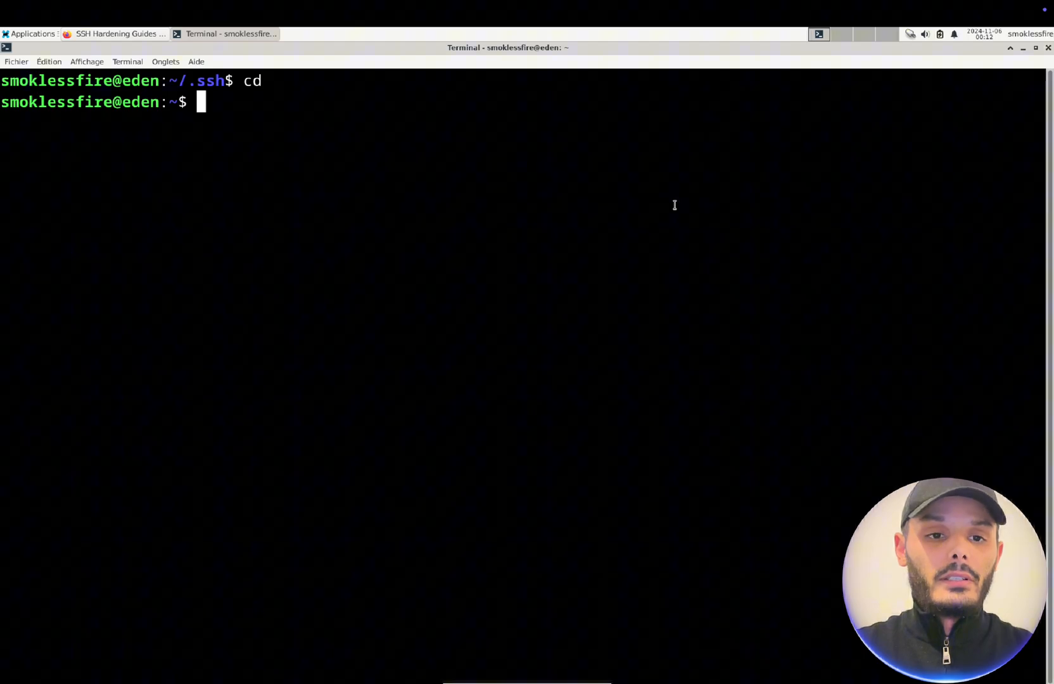
Step: Start a 'sudo nano' command from the home directory
text(sudo nano)
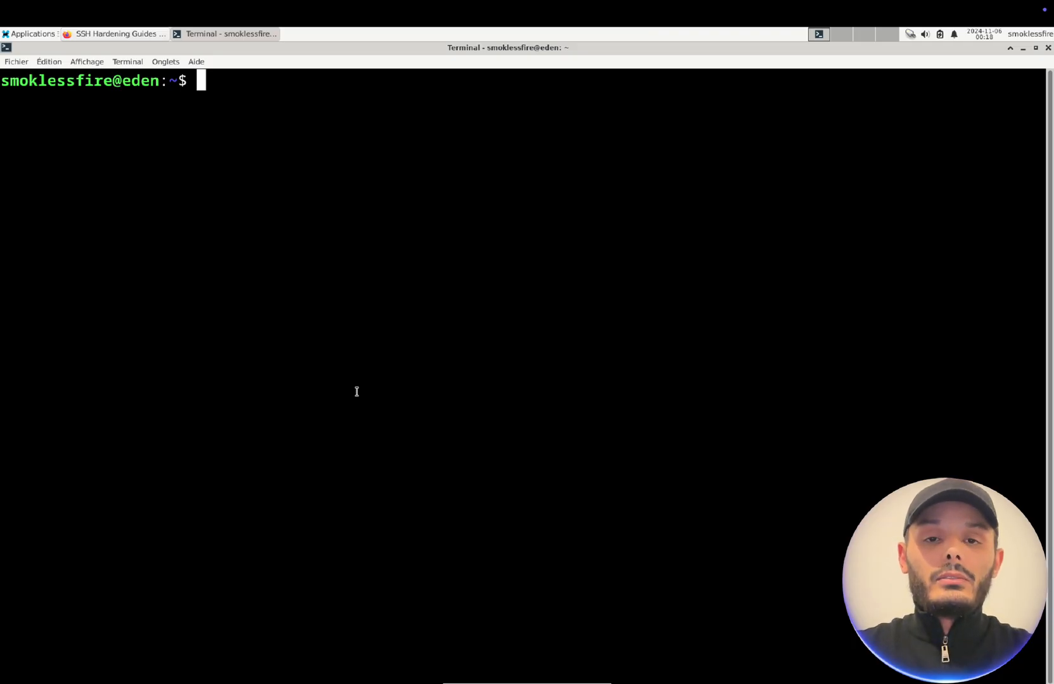
Step: Enter google-authenticator at the fresh prompt to launch TOTP setup
text(google-authenticator)
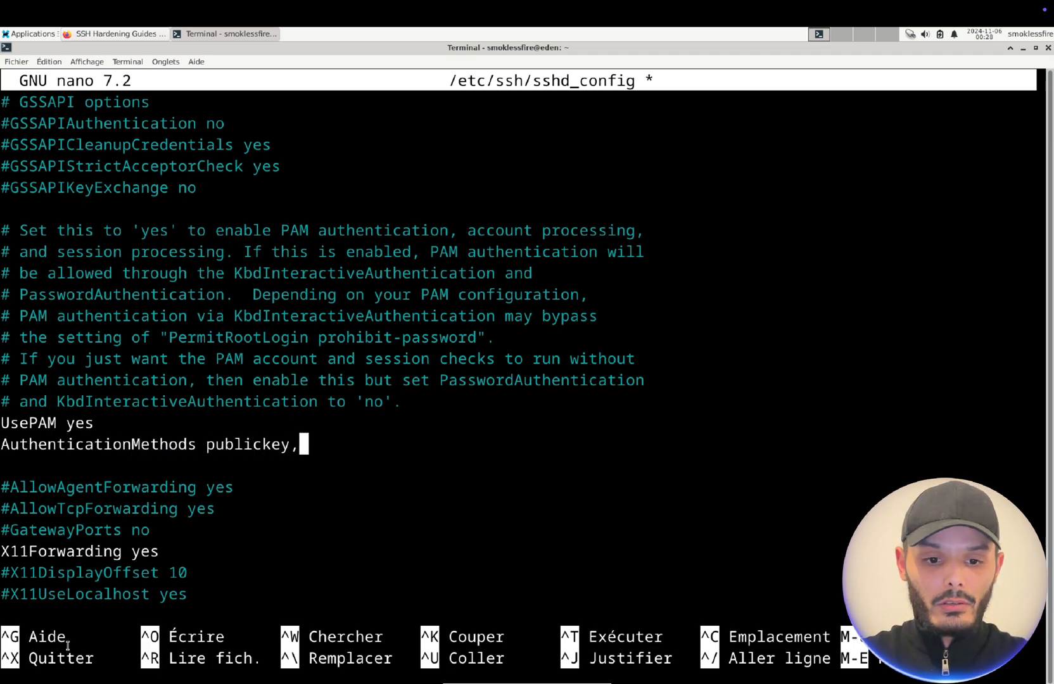
Step: Complete the AuthenticationMethods line as 'publickey,password' below UsePAM yes
text(password)
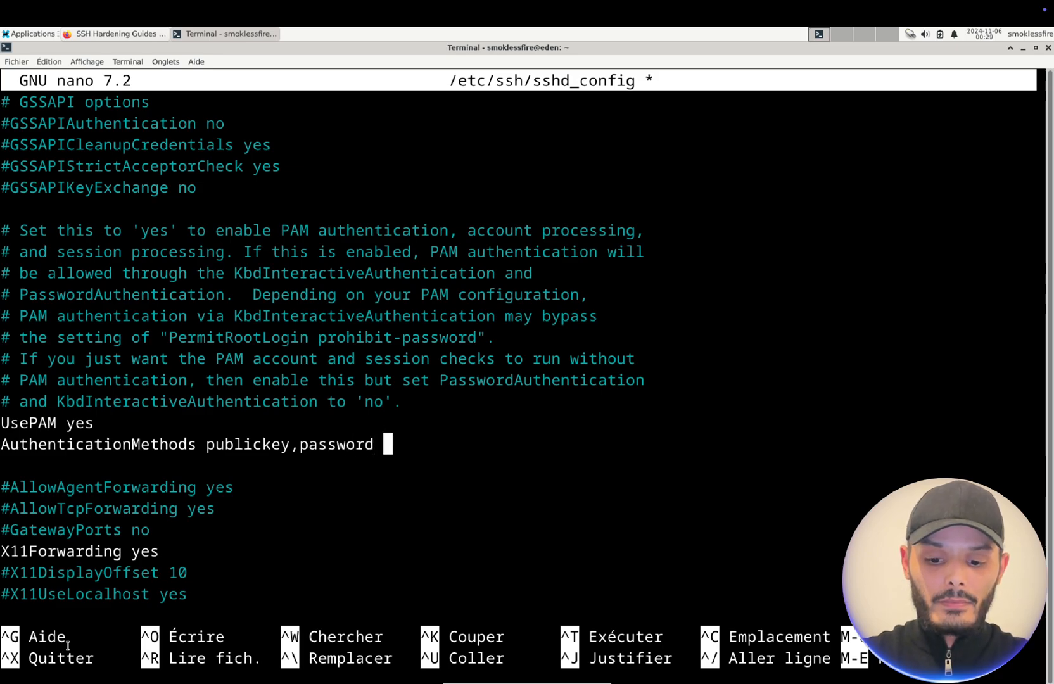